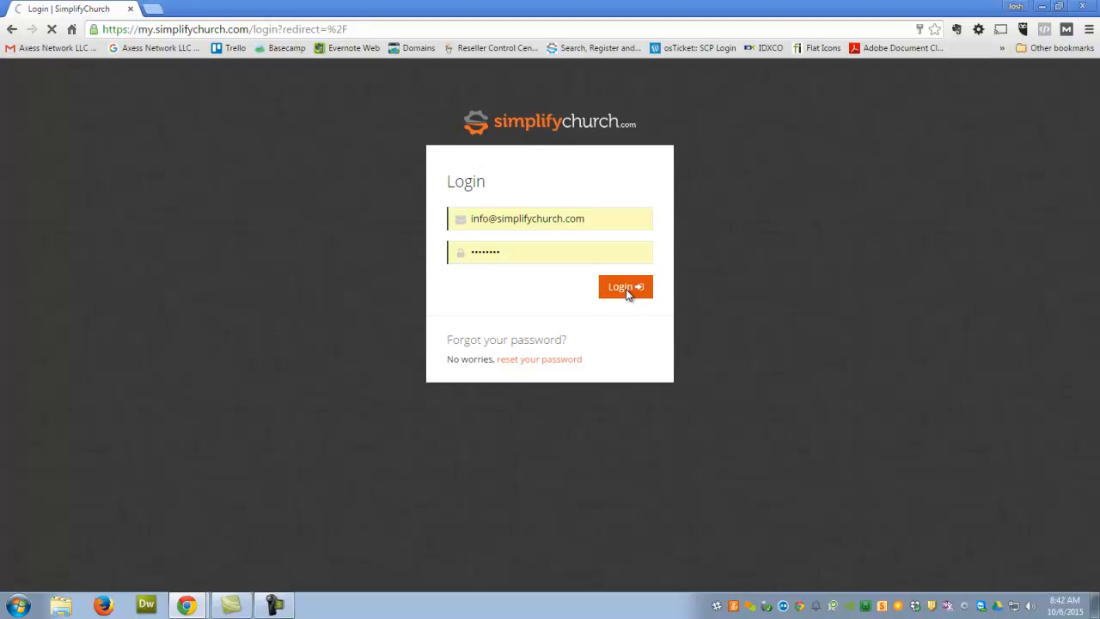
Step: Sign in to the SimplifyChurch portal with the entered credentials
{"action": "left_click", "coordinate": [626, 286]}
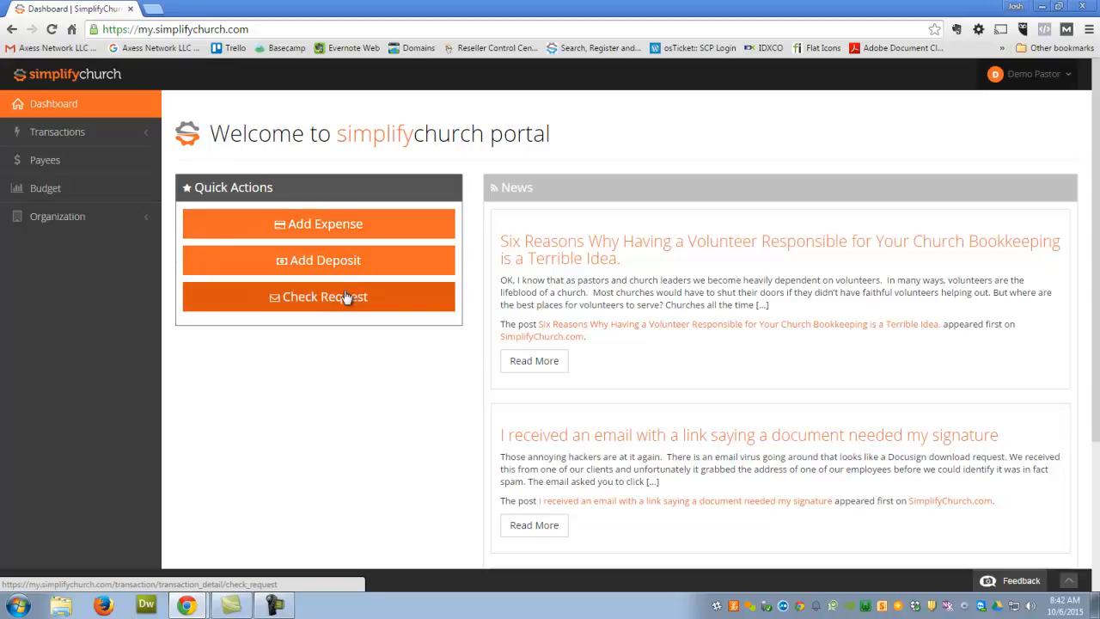
{"action": "mouse_move", "coordinate": [86, 155]}
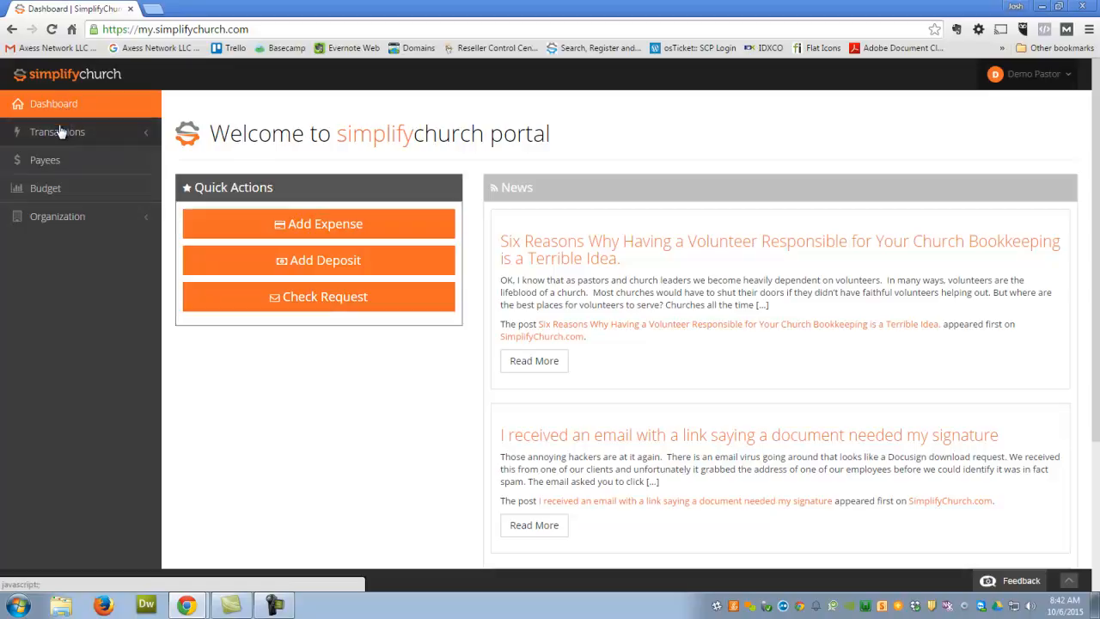
{"action": "mouse_move", "coordinate": [45, 160]}
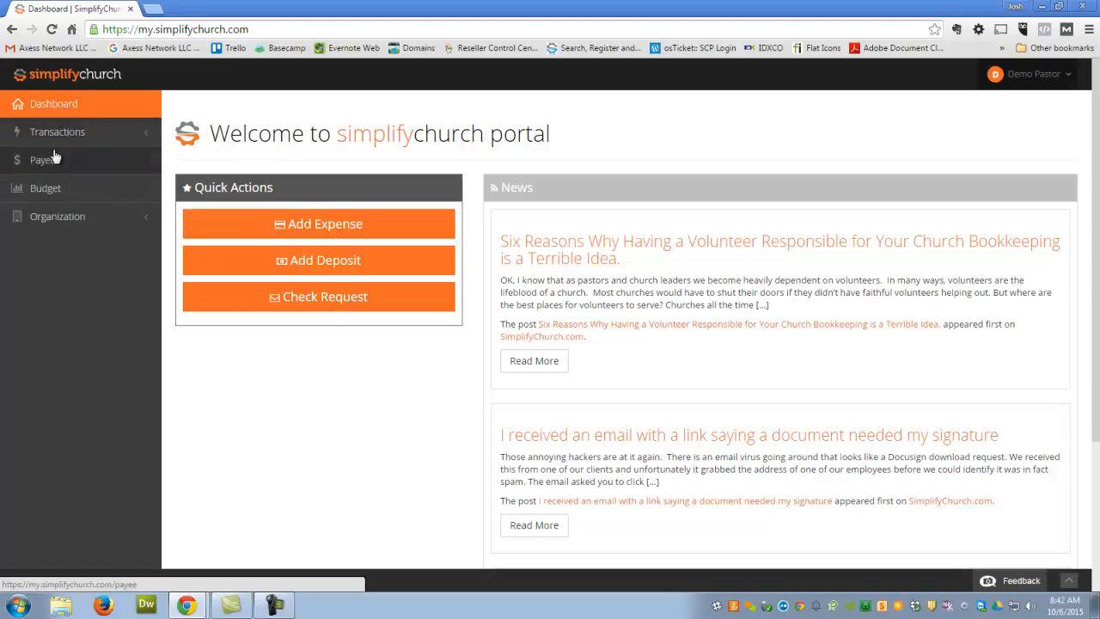
Step: Expand the Organization sidebar section to reveal Manage Organization, Users and Bank Accounts
{"action": "left_click", "coordinate": [56, 217]}
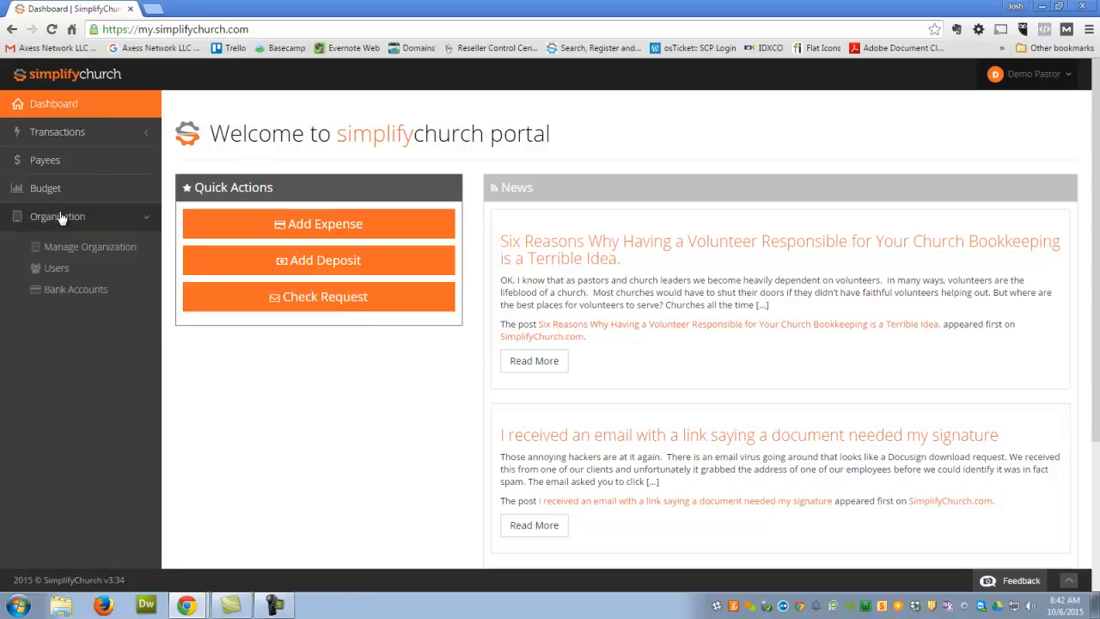
Step: View Manage Organization, then the Budget Listing with Budget 2016, and head to Payees
{"action": "left_click", "coordinate": [89, 248]}
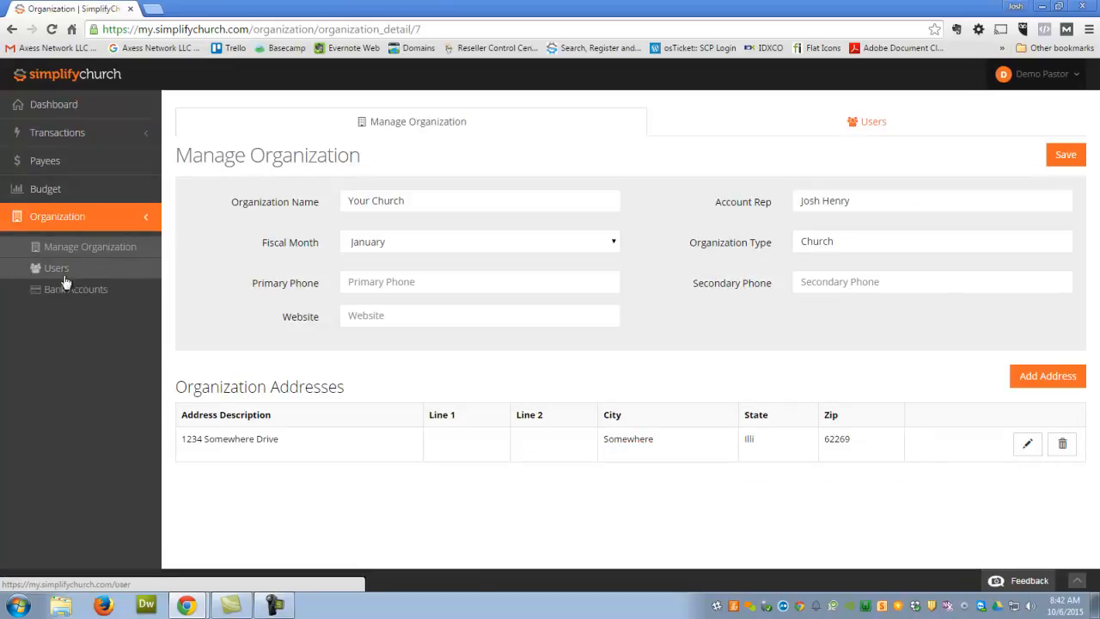
{"action": "left_click", "coordinate": [45, 187]}
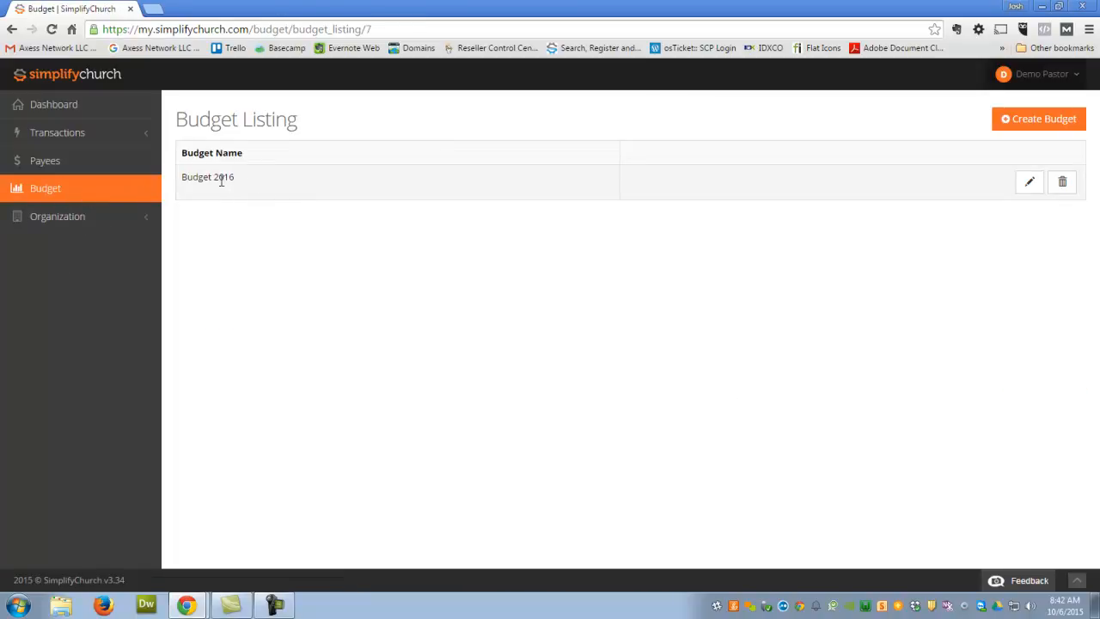
{"action": "left_click", "coordinate": [45, 162]}
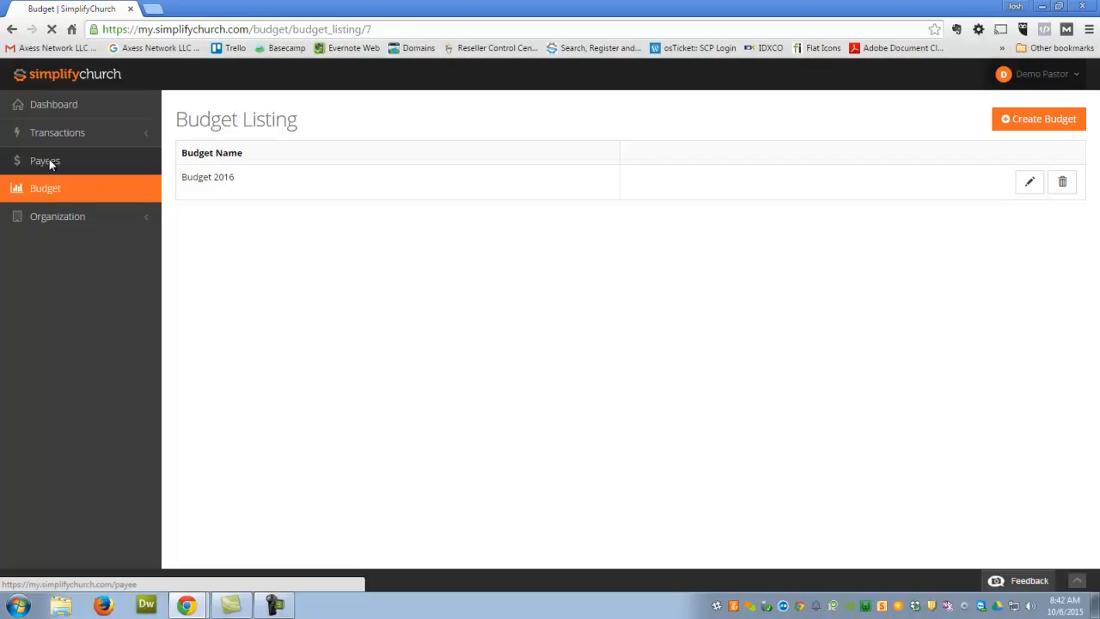
Step: Show the Payee Listing with Power Company: Monthly, not 1099, active
{"action": "left_click", "coordinate": [44, 160]}
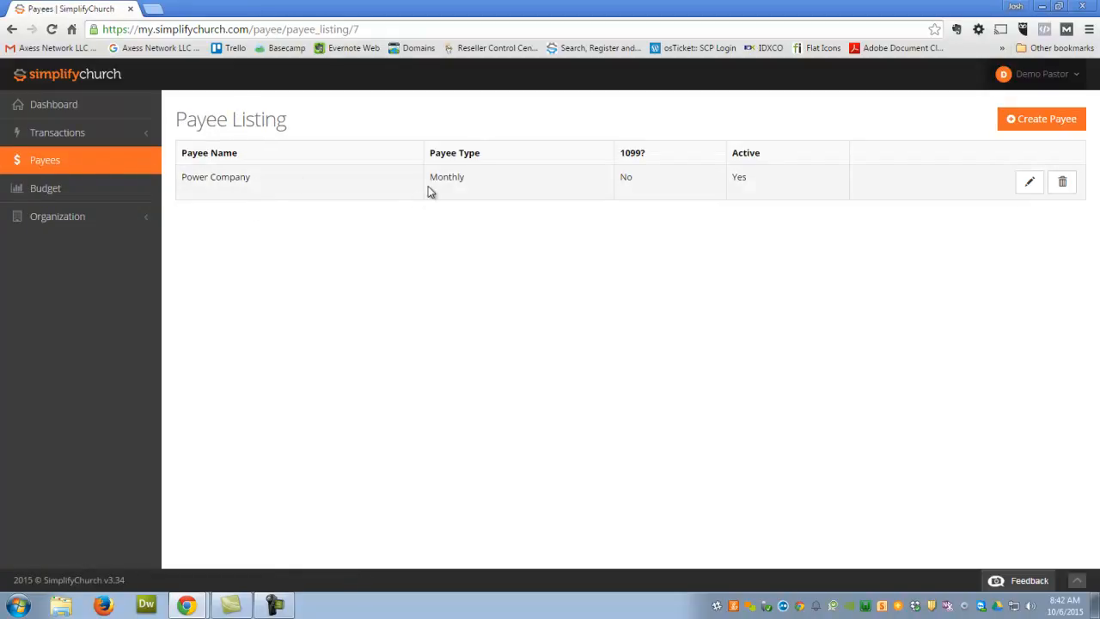
{"action": "mouse_move", "coordinate": [483, 180]}
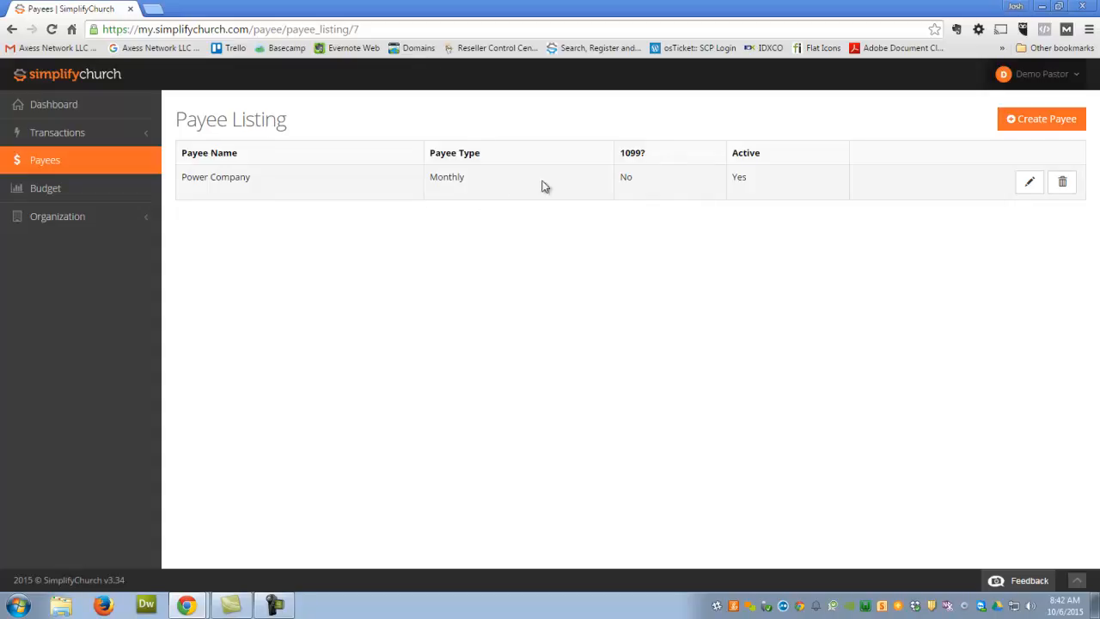
{"action": "mouse_move", "coordinate": [773, 186]}
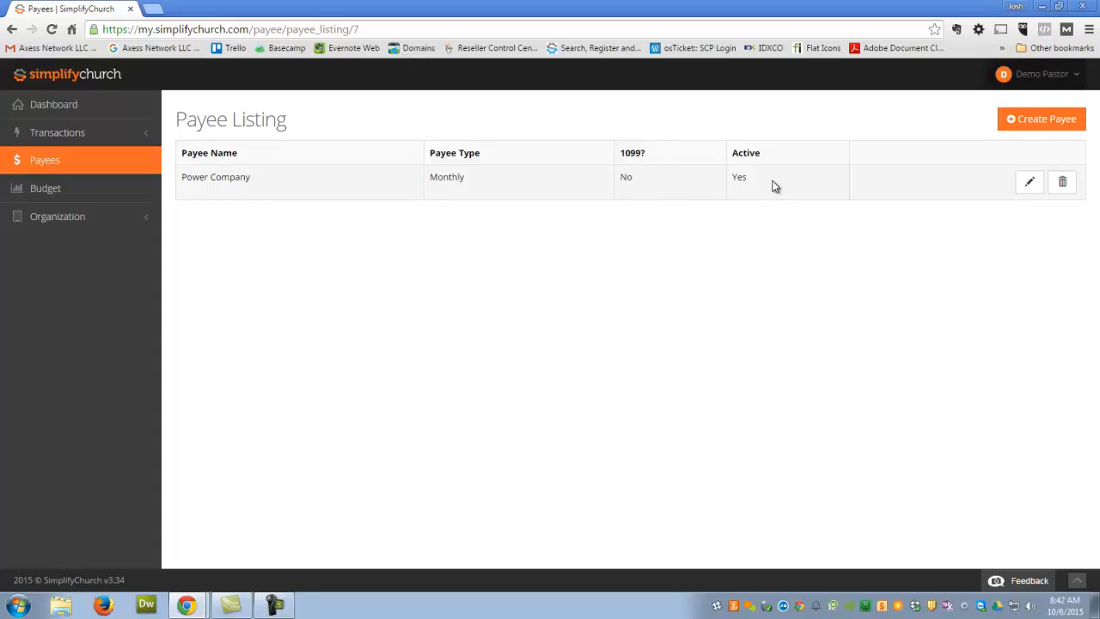
{"action": "mouse_move", "coordinate": [763, 182]}
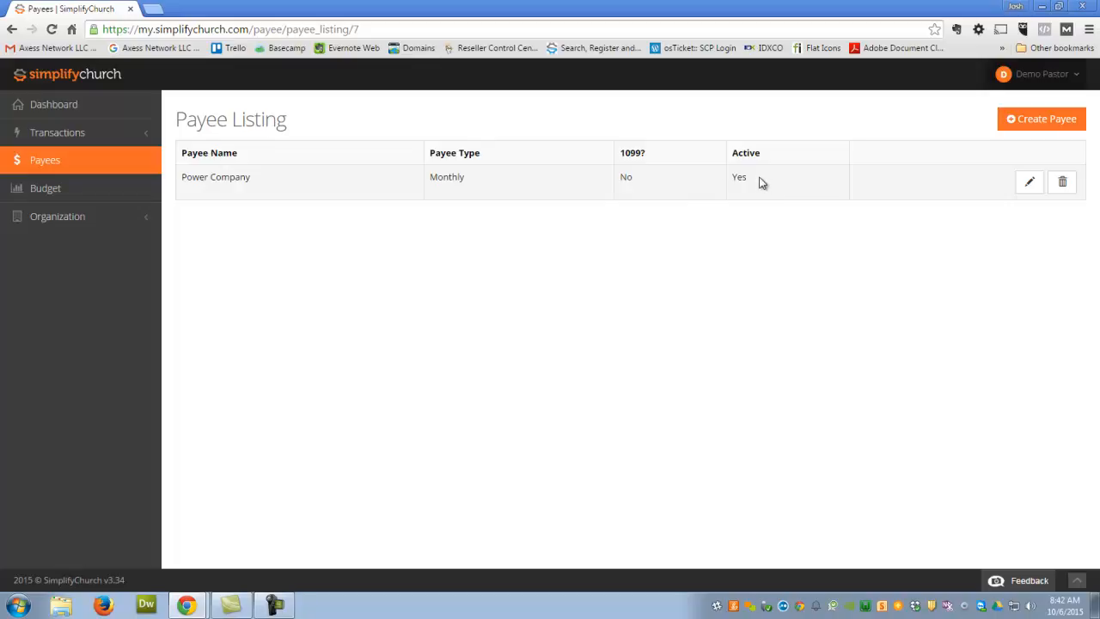
Step: Expand the Transactions sidebar options, then return to the welcome dashboard
{"action": "left_click", "coordinate": [58, 132]}
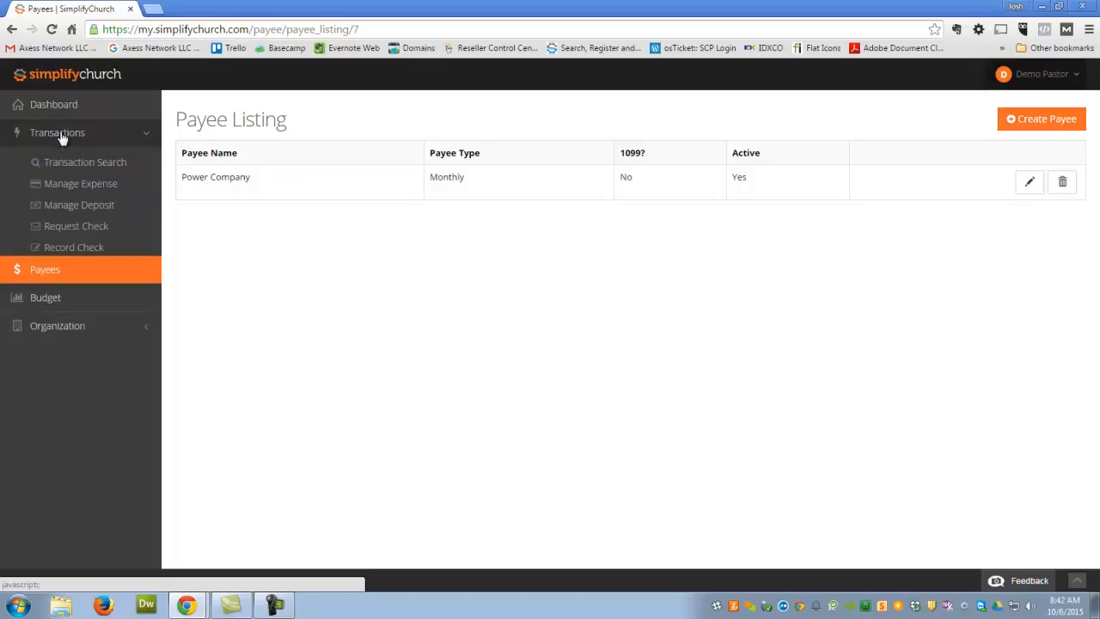
{"action": "mouse_move", "coordinate": [79, 205]}
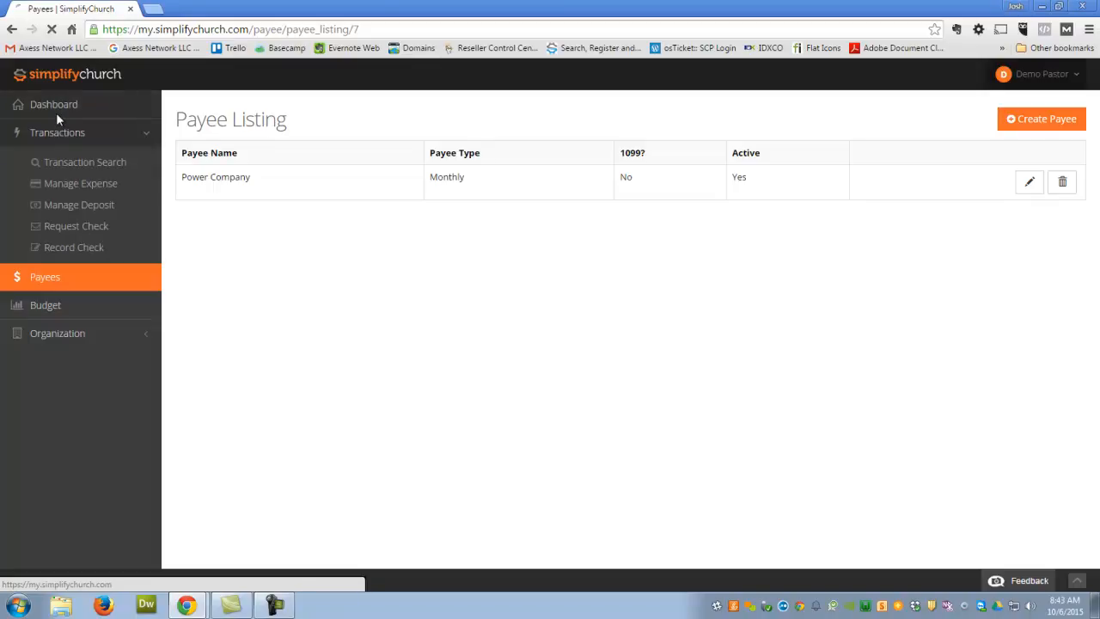
{"action": "left_click", "coordinate": [53, 104]}
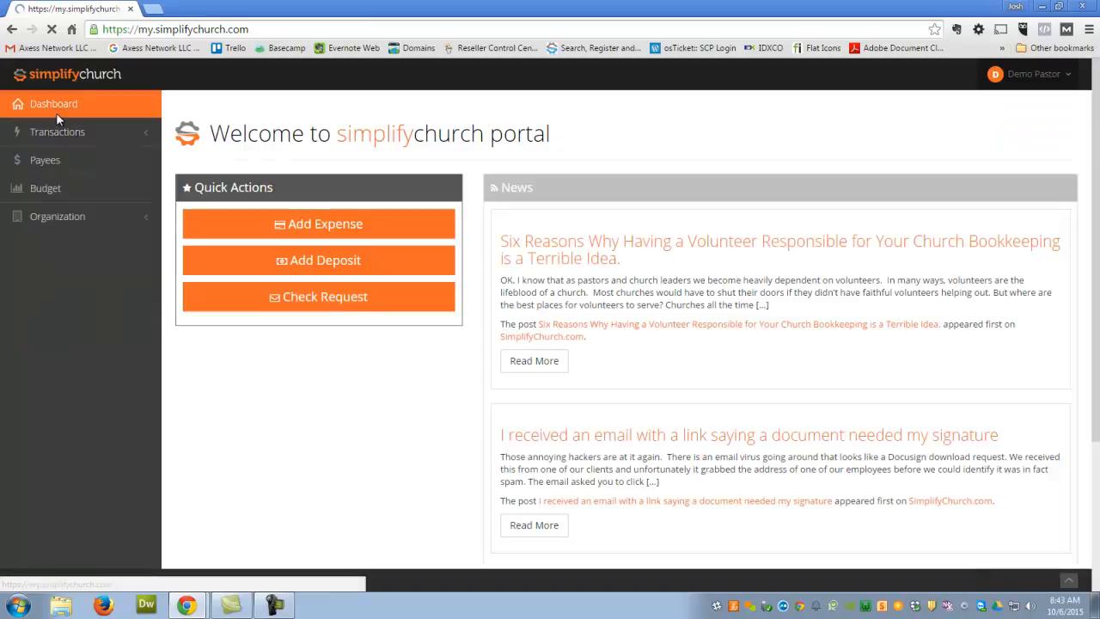